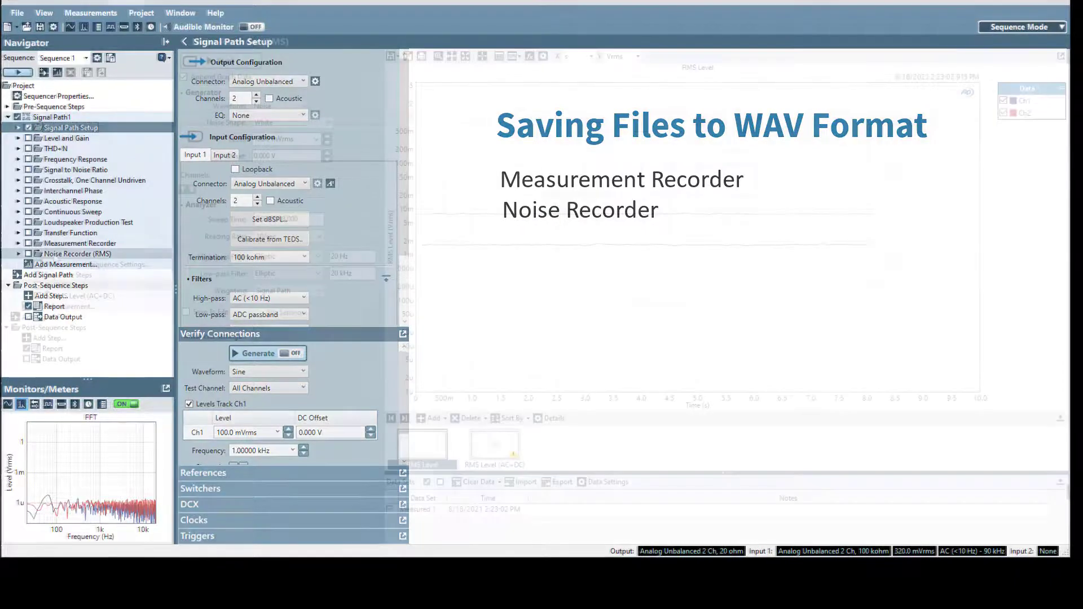
Review the Result options, dismiss the export dialog and bring up the graph's Save choices
click(75, 254)
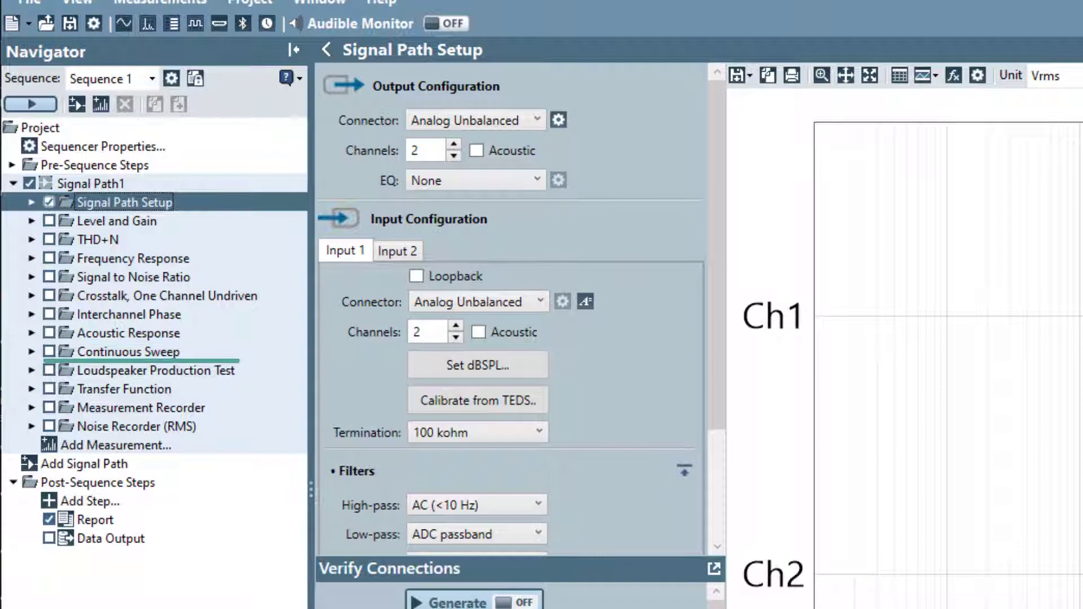
click(162, 370)
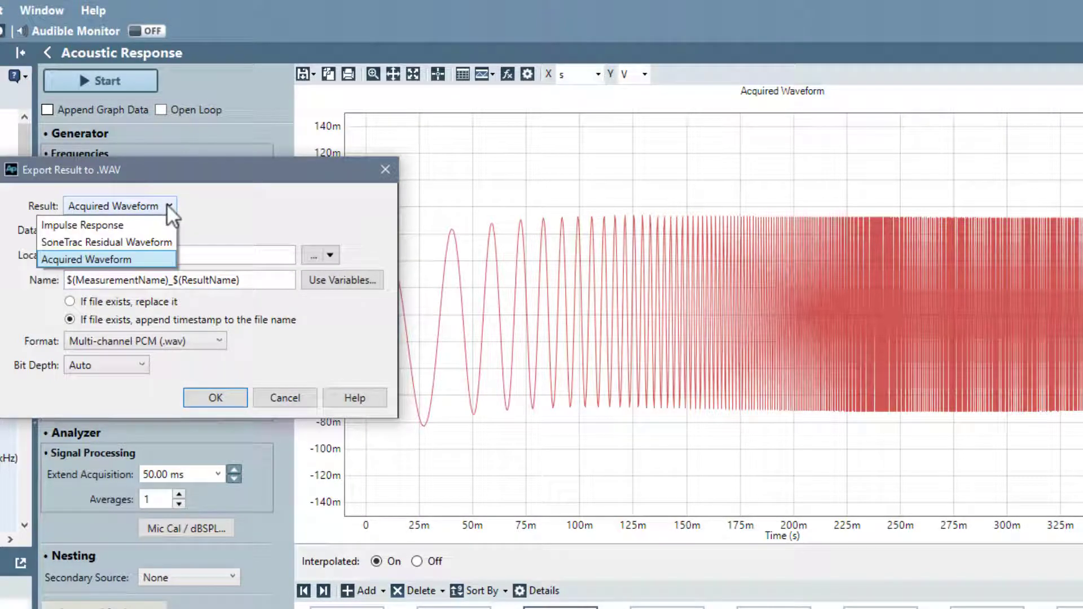
mouse_move(107, 241)
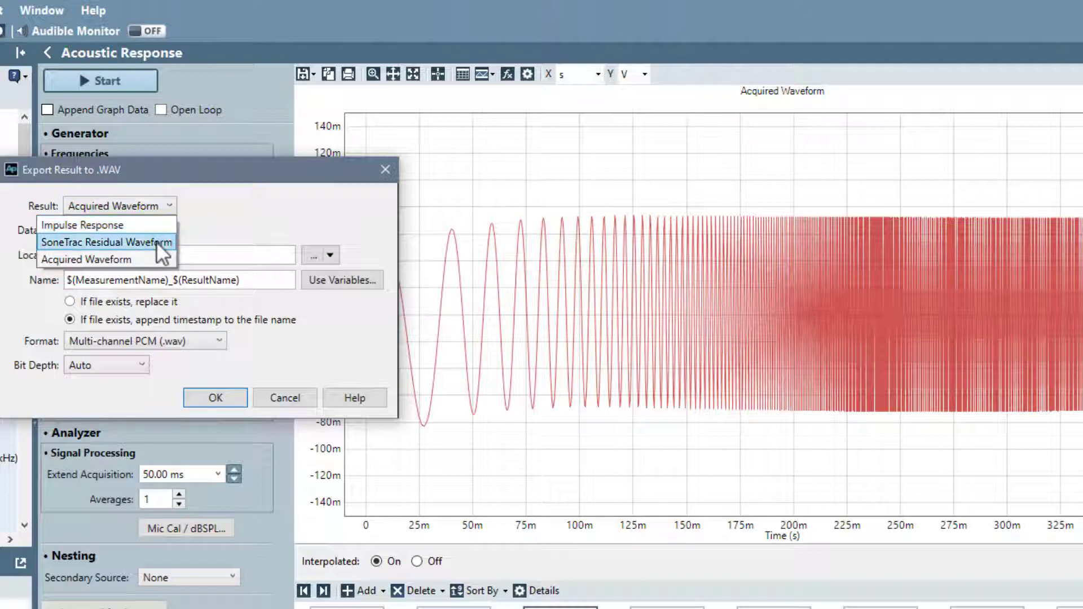
mouse_move(107, 259)
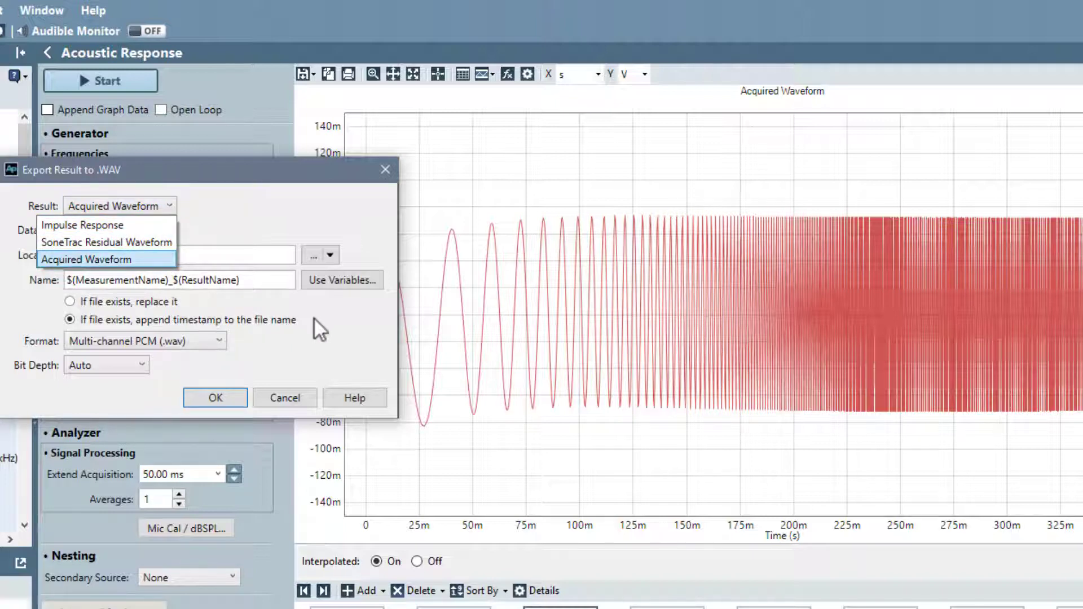
click(86, 259)
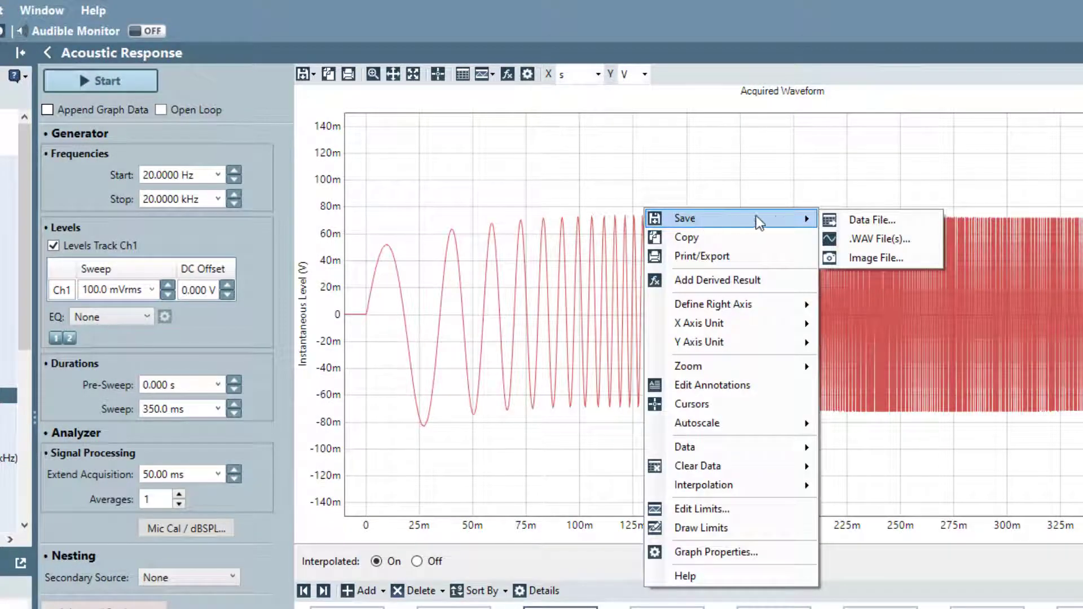
Choose Save > .WAV File(s) for the Acquired Waveform, then cancel the export dialog
click(878, 239)
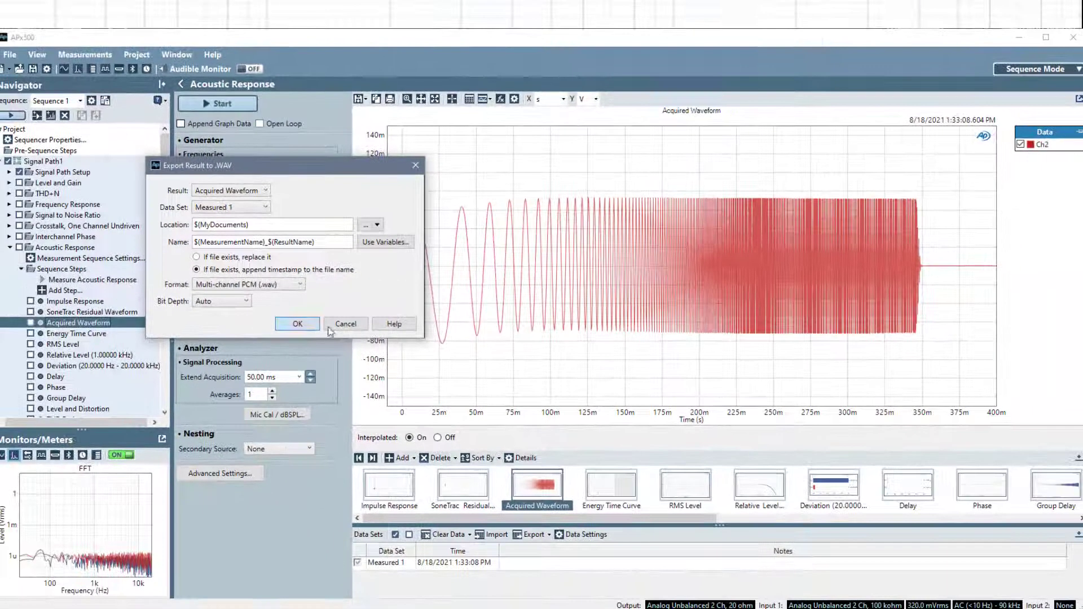
click(345, 323)
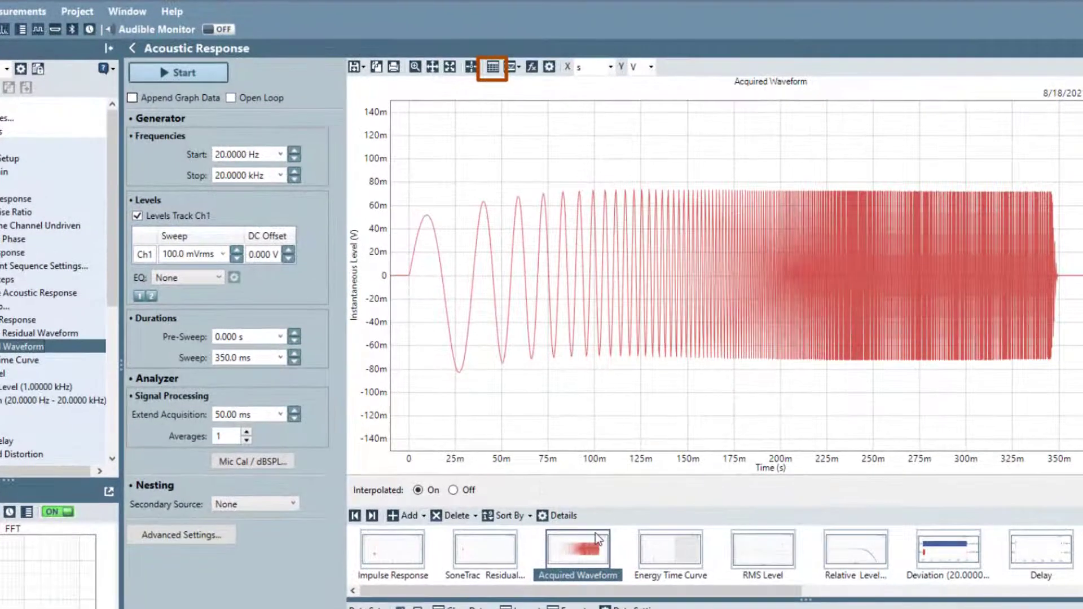
click(492, 66)
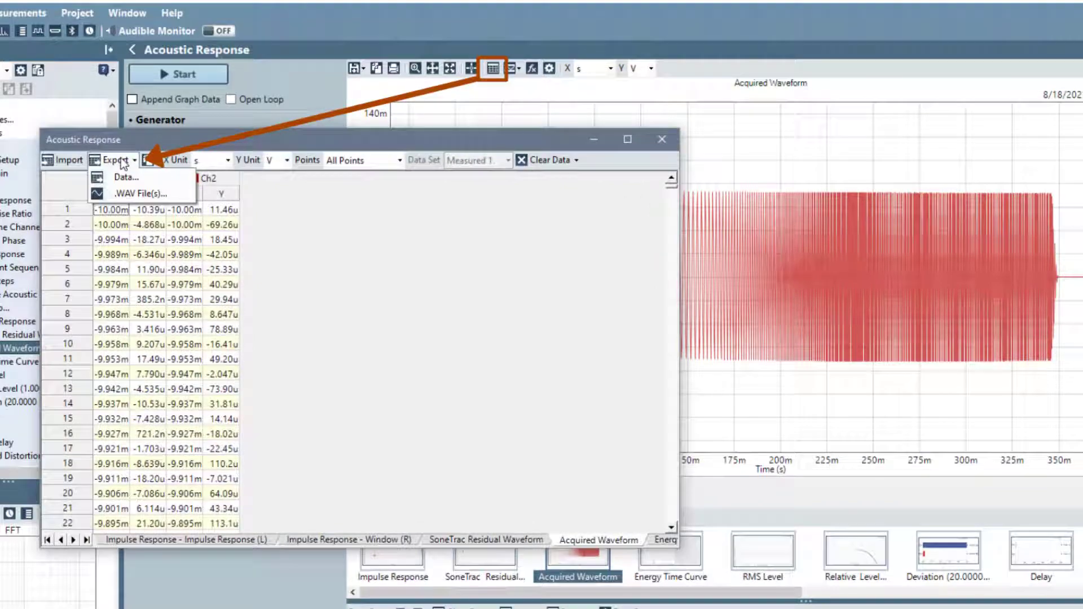
click(128, 192)
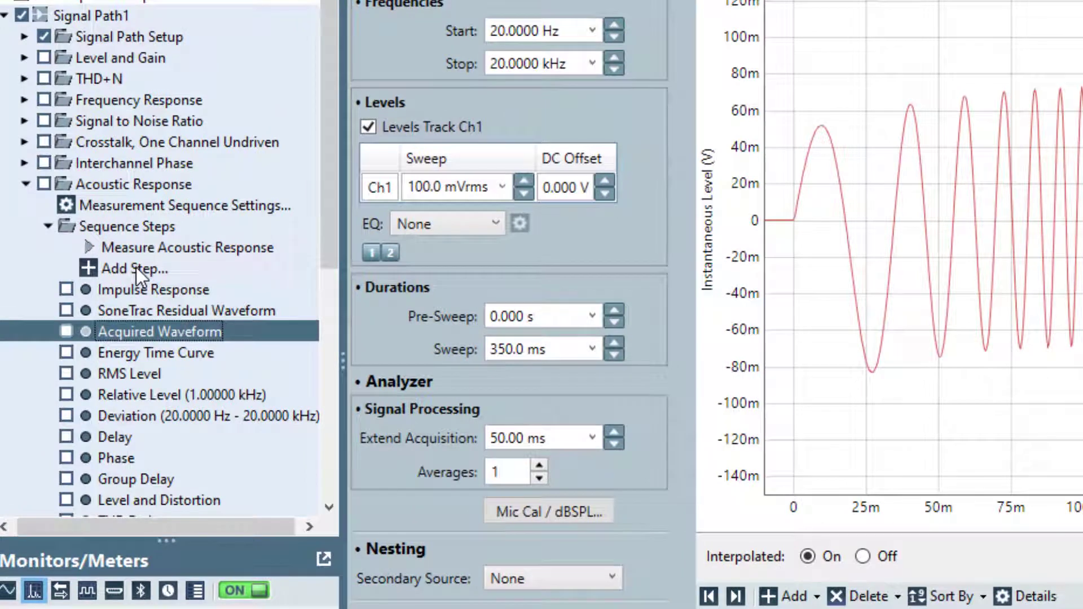
Add an Export .WAV File(s) step under the Acoustic Response sequence steps
click(134, 268)
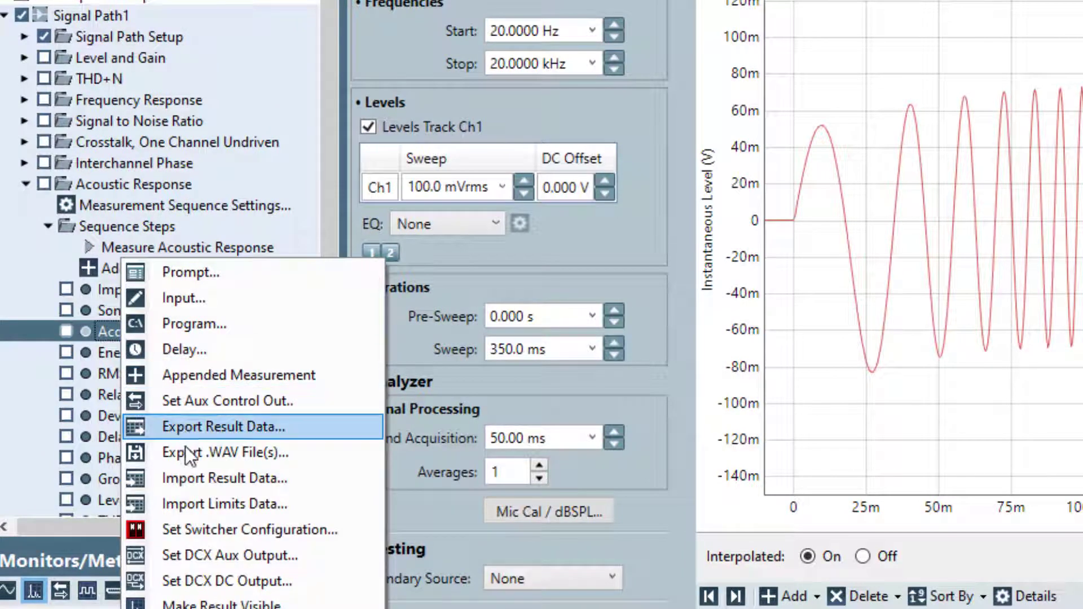
mouse_move(192, 452)
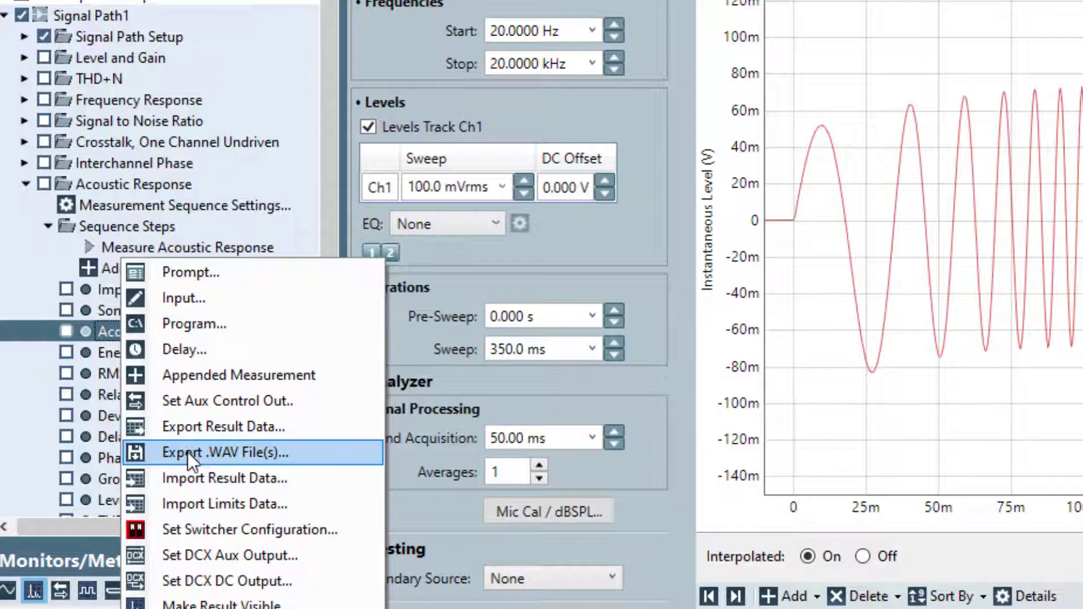
click(218, 453)
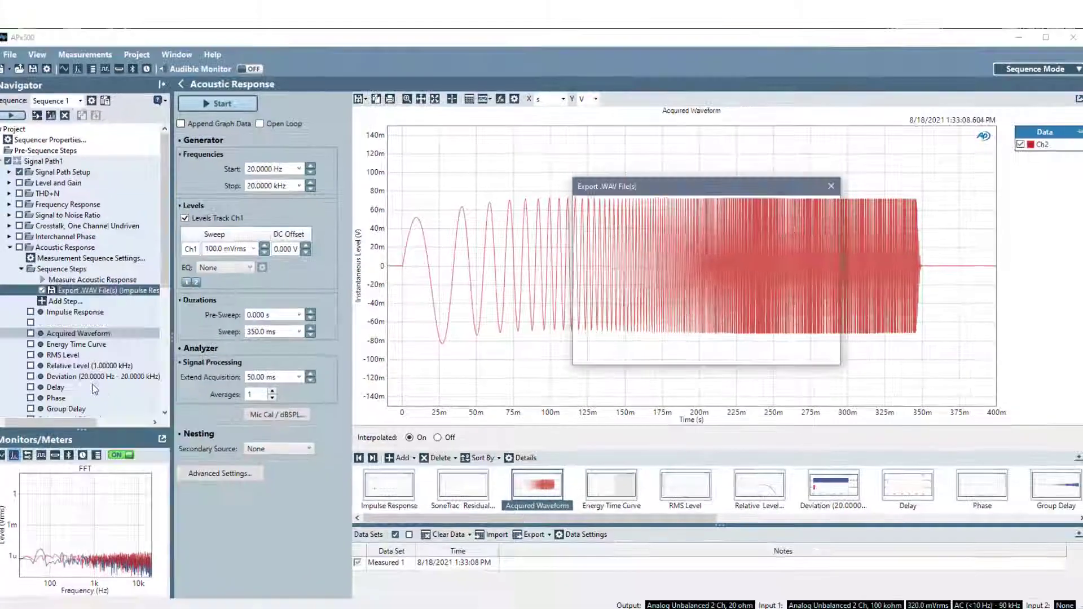